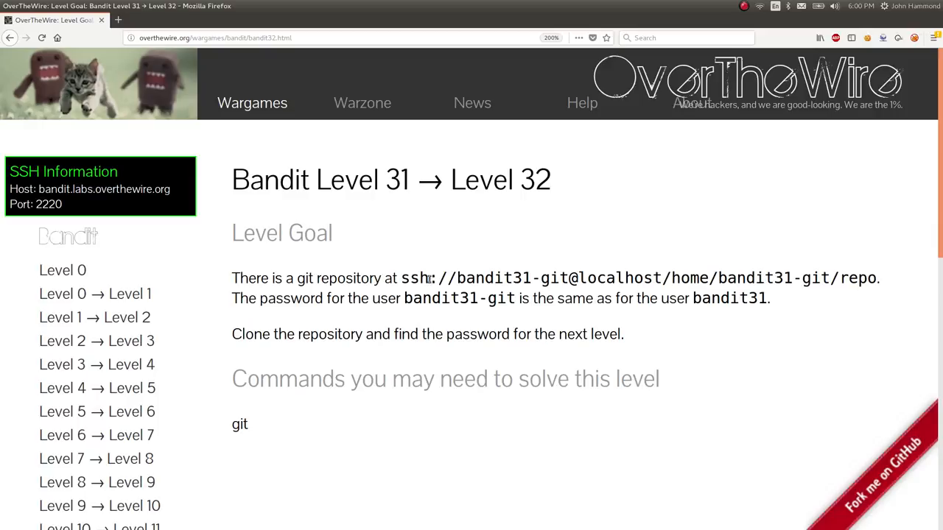
Step: Select the Level 31 goal text on the OverTheWire page before switching to the terminal
drag(401, 277, 875, 277)
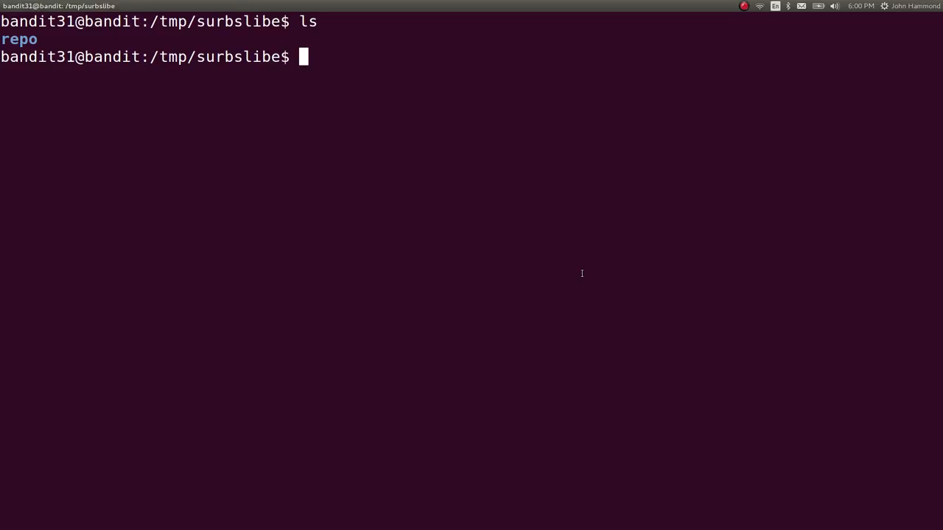
Step: Enter the repo, read README.md's push task, and run git branch showing master
text(cd repo)
text(cat README.md)
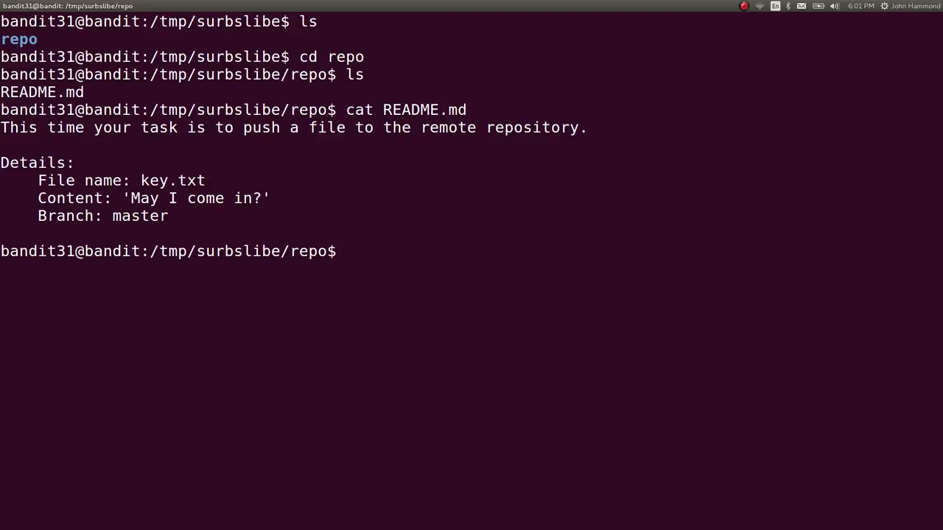
text(git branch)
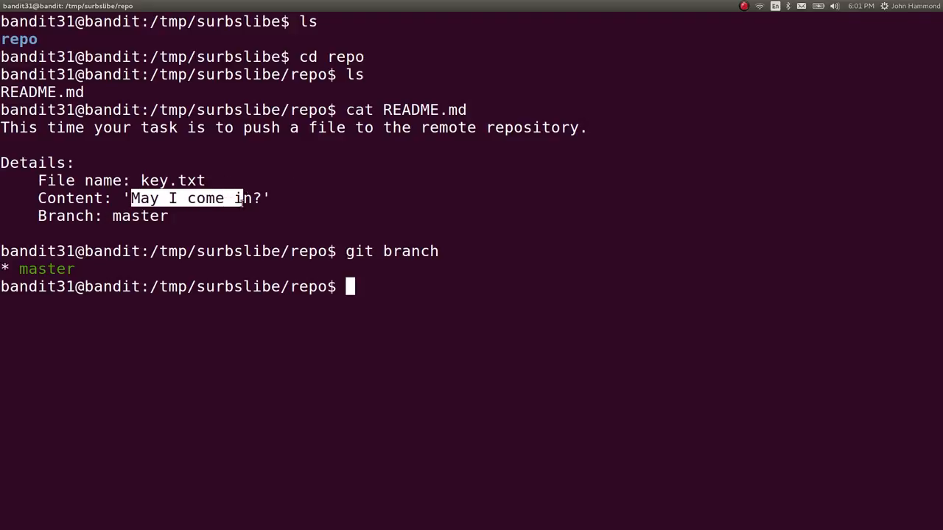
Step: Create key.txt with nano, list it, and try git add key.txt, which is refused as ignored
text(nano key.txt)
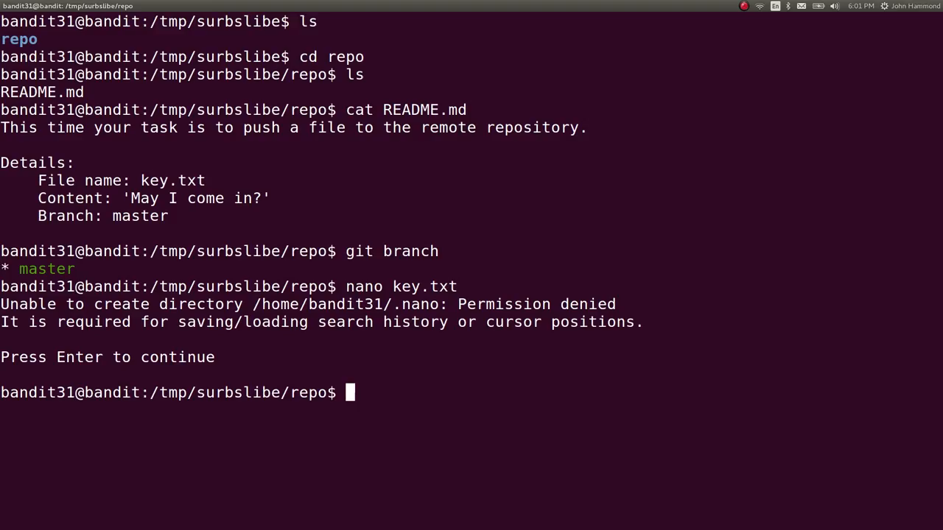
text(ls)
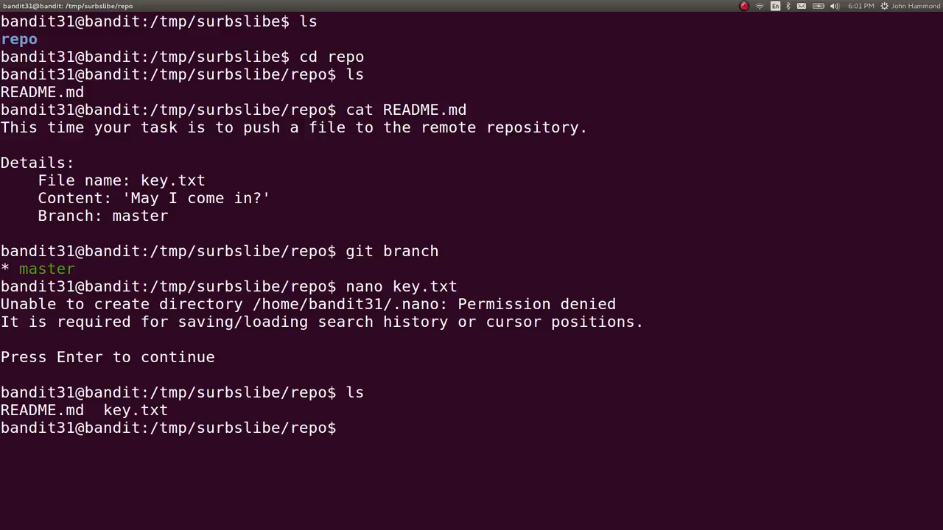
text(git add key.txt)
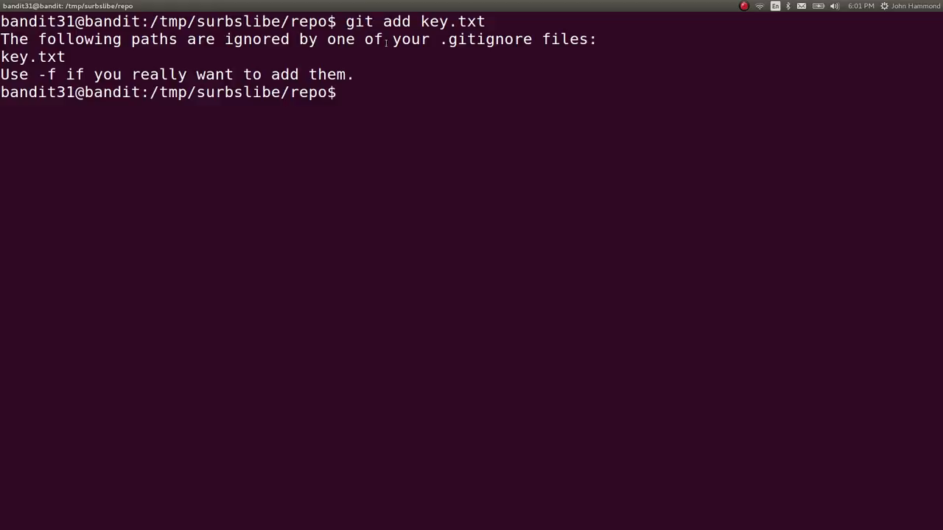
Step: List hidden files, read .gitignore's *.txt rule, and force-stage with git add key.txt -f
double_click(479, 39)
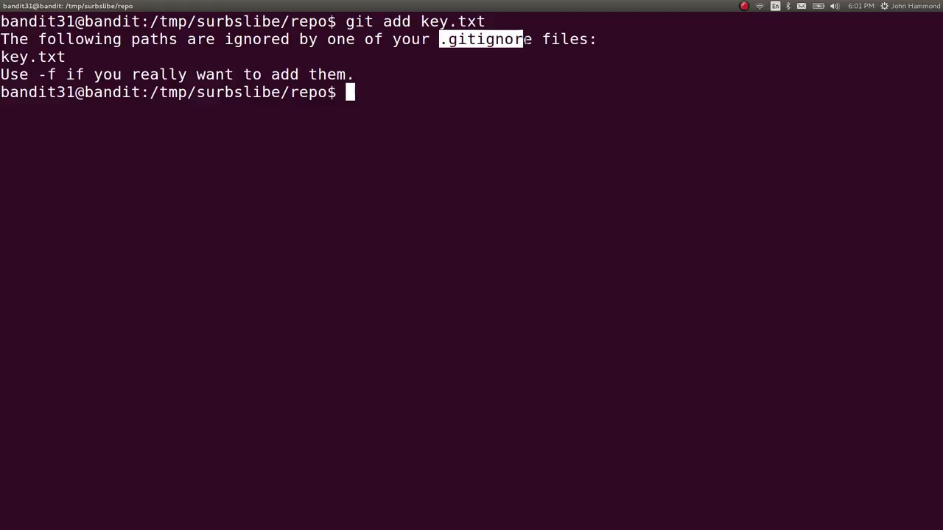
text(ls -a)
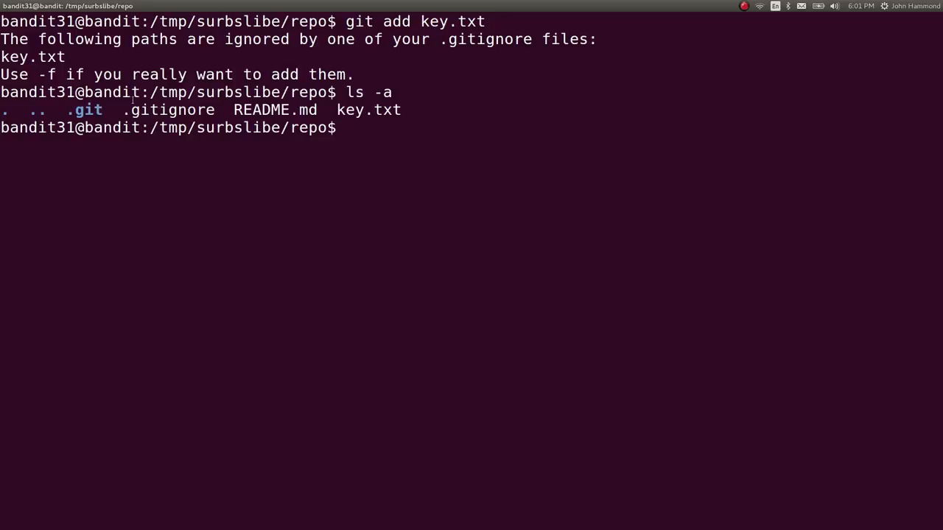
mouse_move(271, 208)
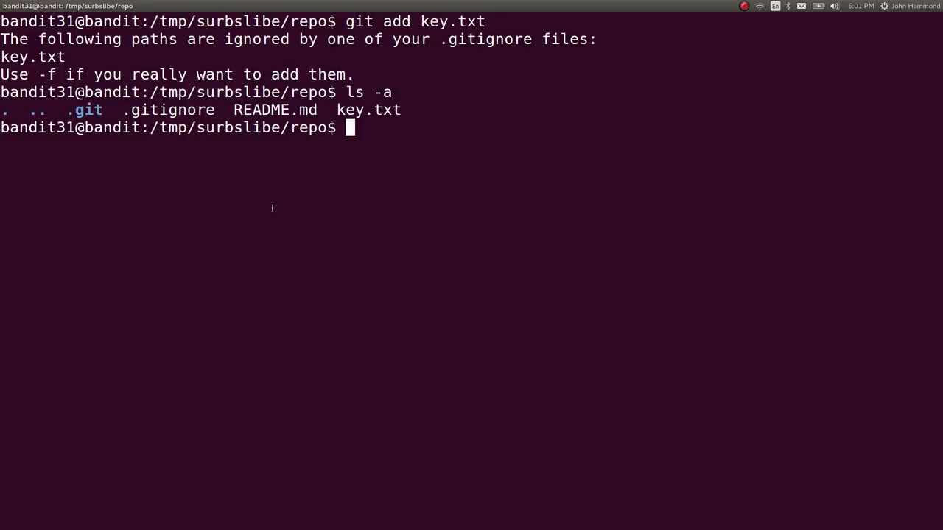
text(cat .gitignore)
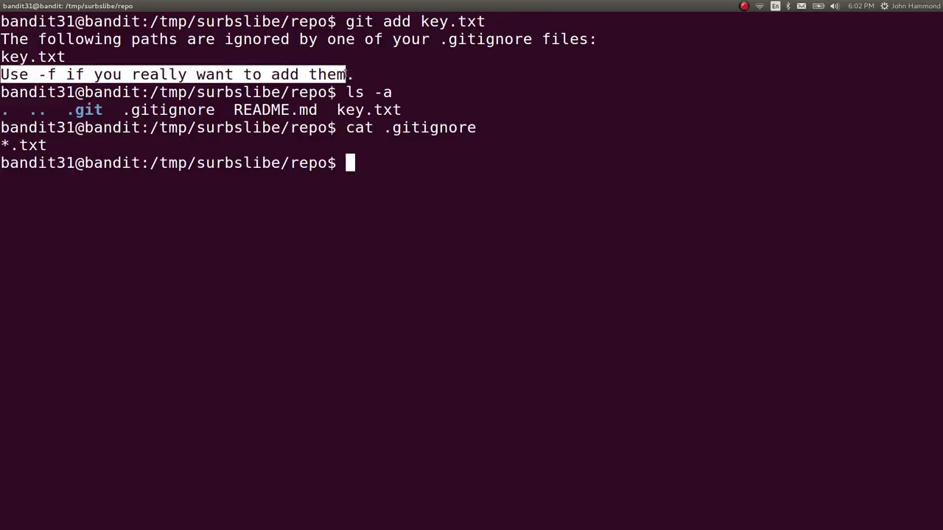
mouse_move(434, 267)
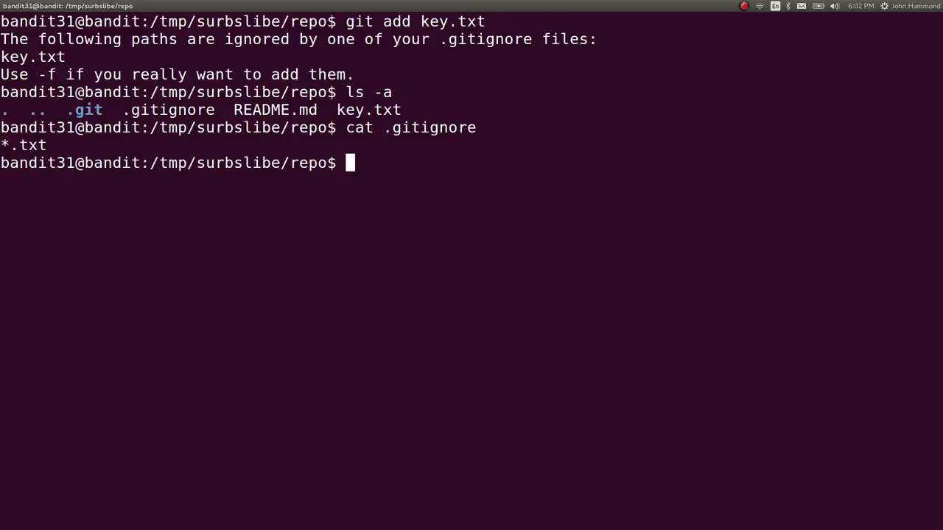
text(git add key.txt -f)
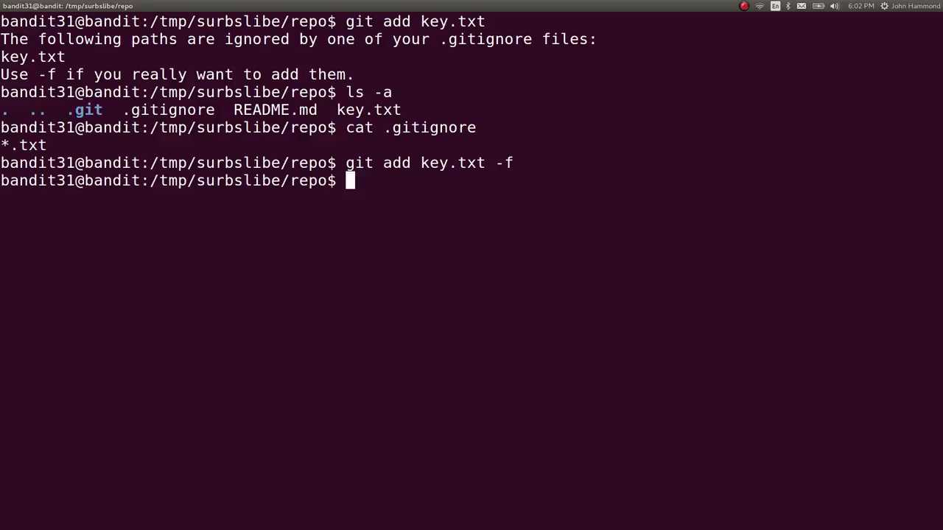
Step: Commit key.txt with the message 'Added the file!' via git commit
text(git comm)
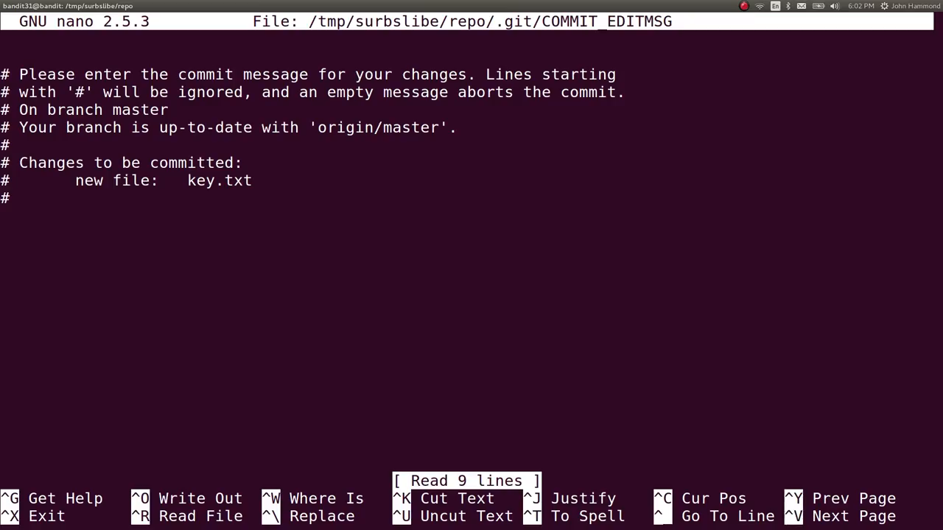
text(Add)
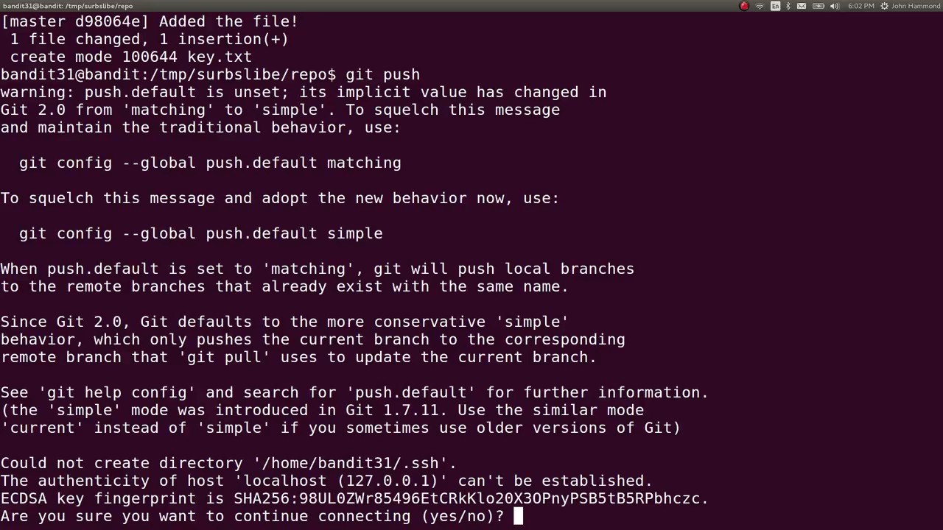
Step: Answer yes to the host prompt, supply the bandit31 password, and read the next-level password
text(yes)
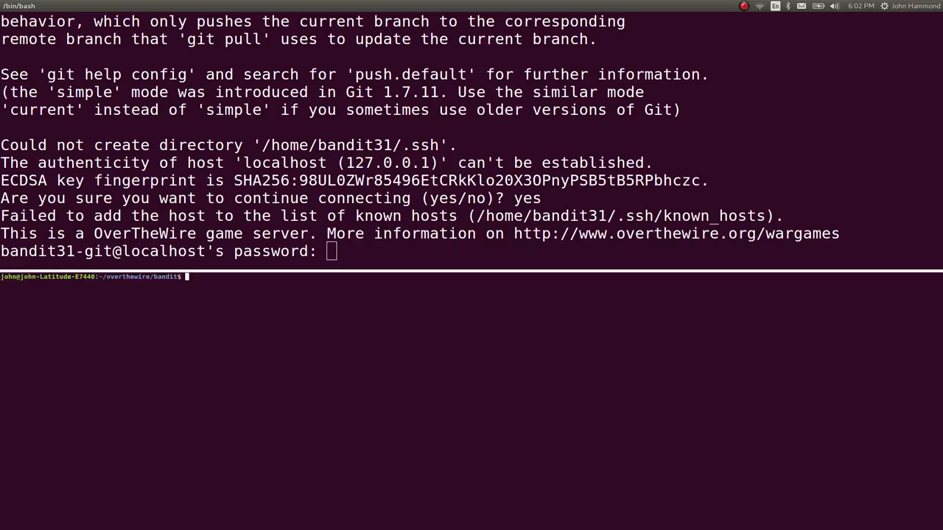
text(cat bandit)
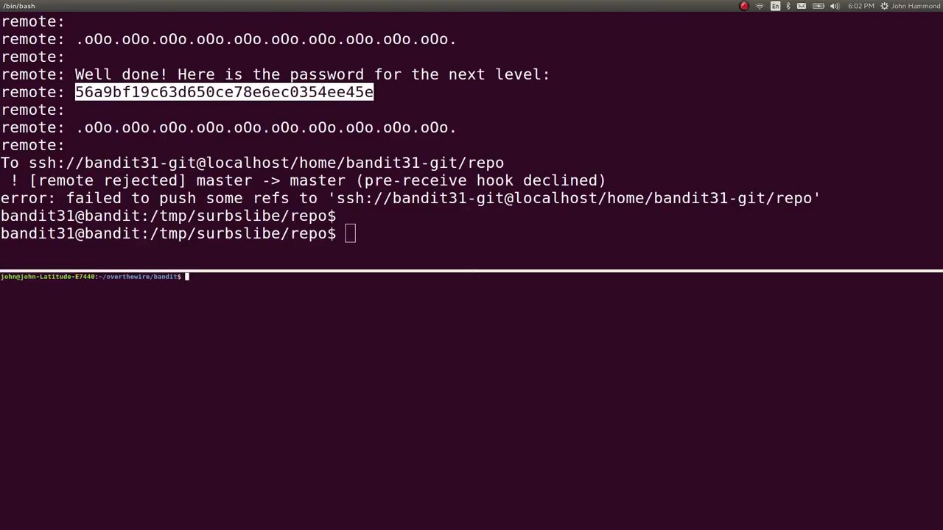
text(nano bandit32)
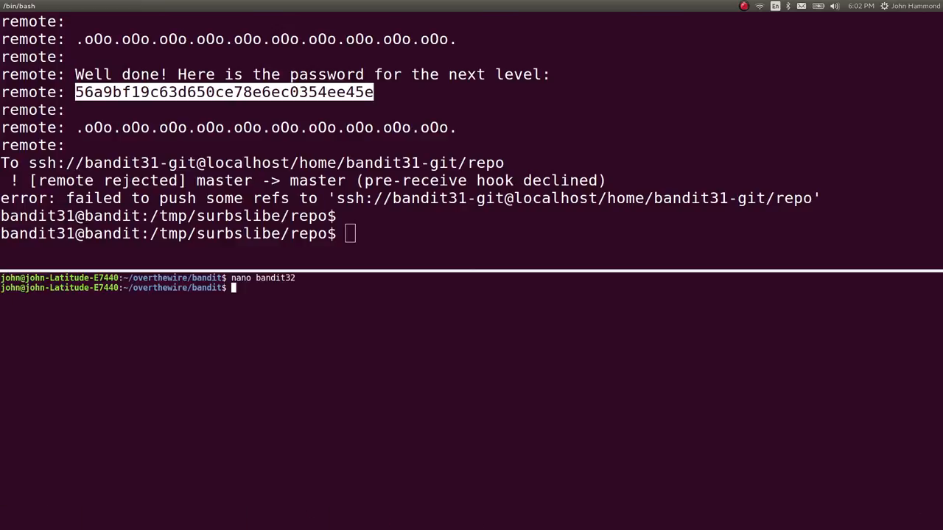
text(cd)
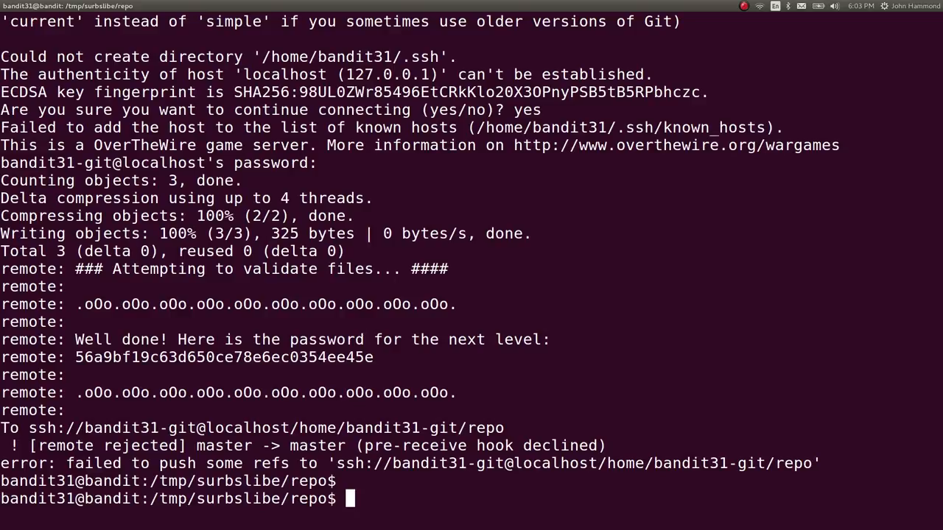
Step: Re-read key.txt and README.md and list hidden files to confirm 'May I come in?'
text(cat key.txt)
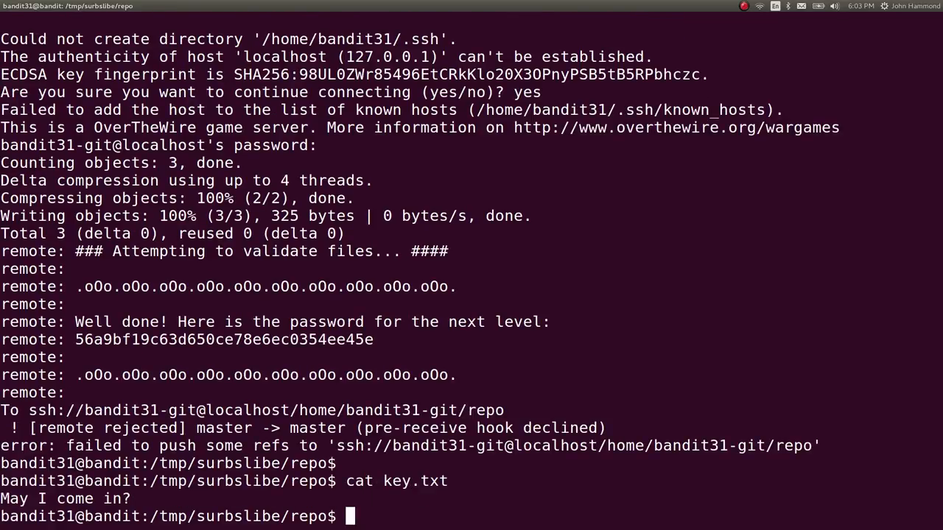
text(cat README.md)
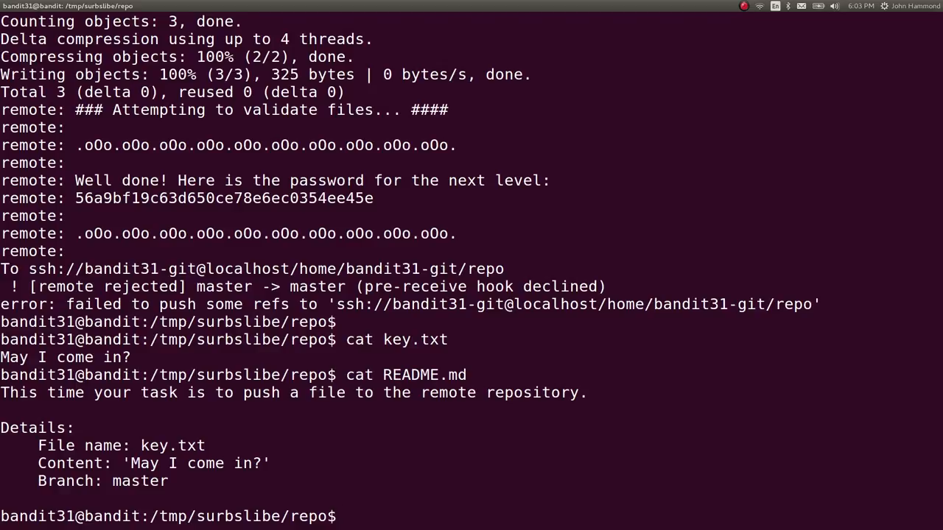
text(ls -a)
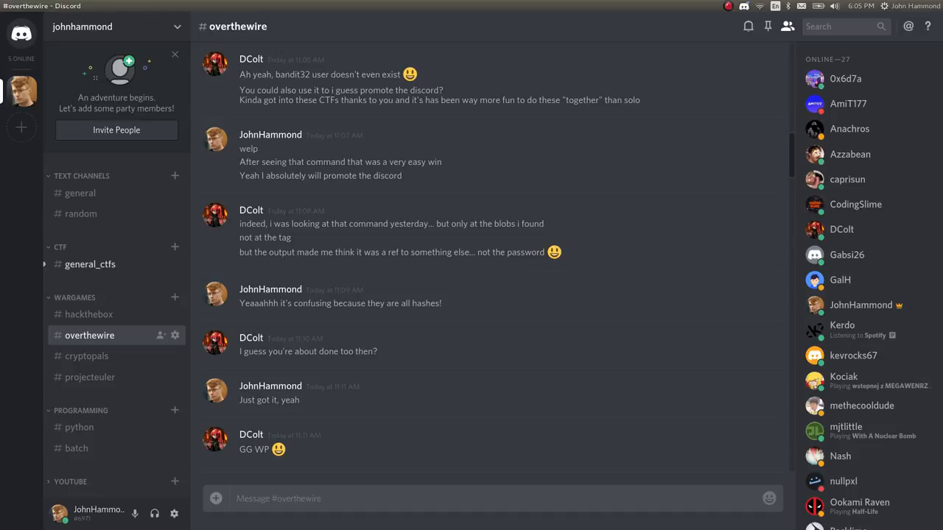
mouse_move(628, 353)
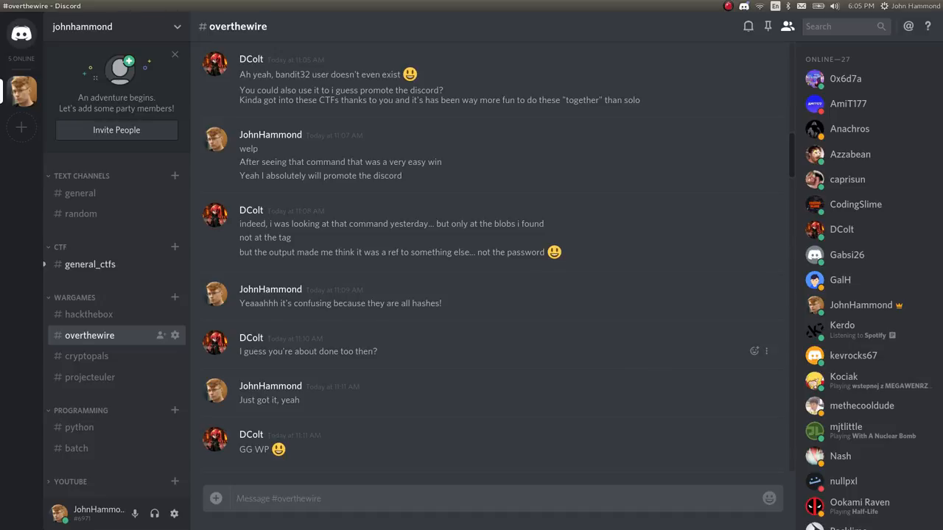
Step: Scroll down the #overthewire chat to the latest messages for the W00T post
scroll(down, 3)
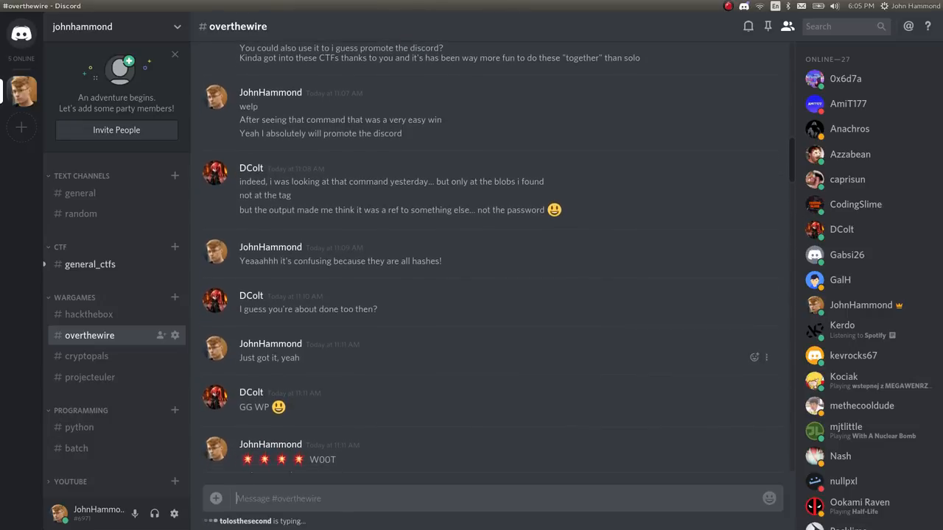
scroll(down, 3)
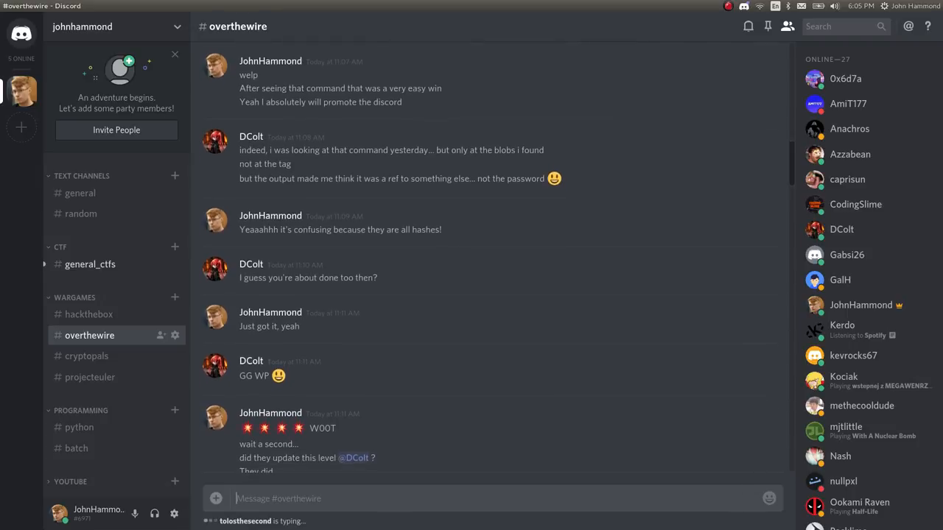
scroll(down, 3)
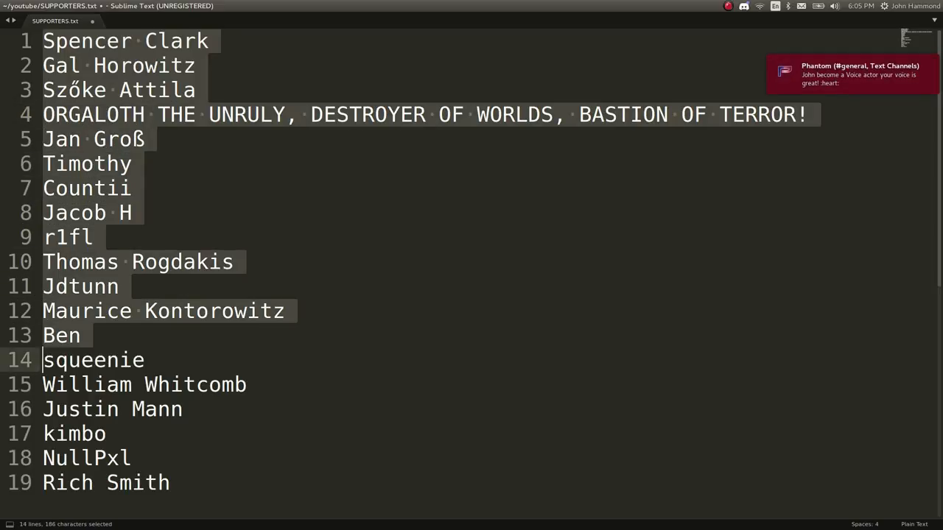
Step: Add a twentieth line after the last supporter name, typing 'fhg pl'
click(169, 483)
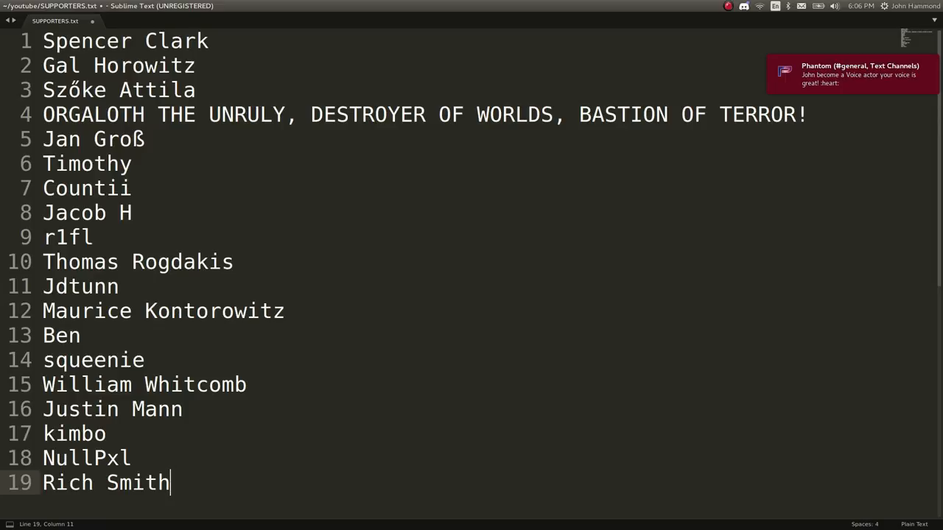
text(fhg pl)
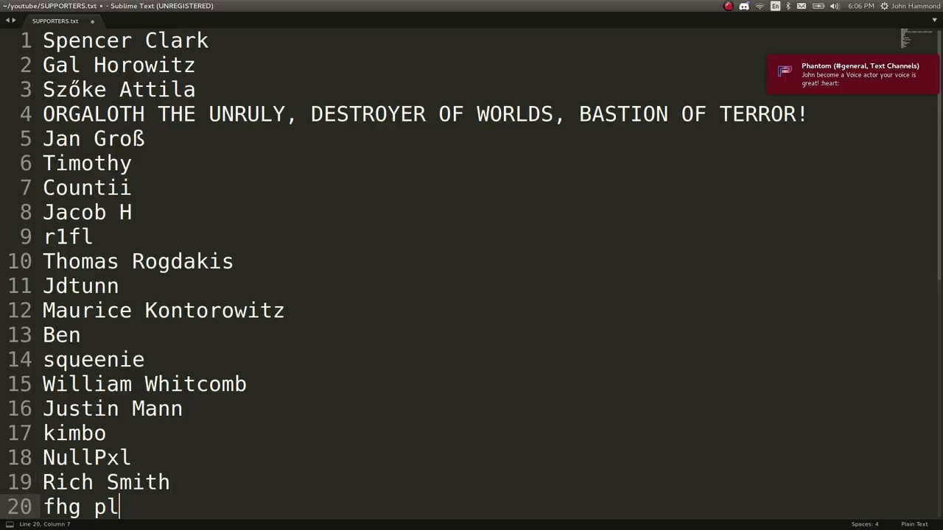